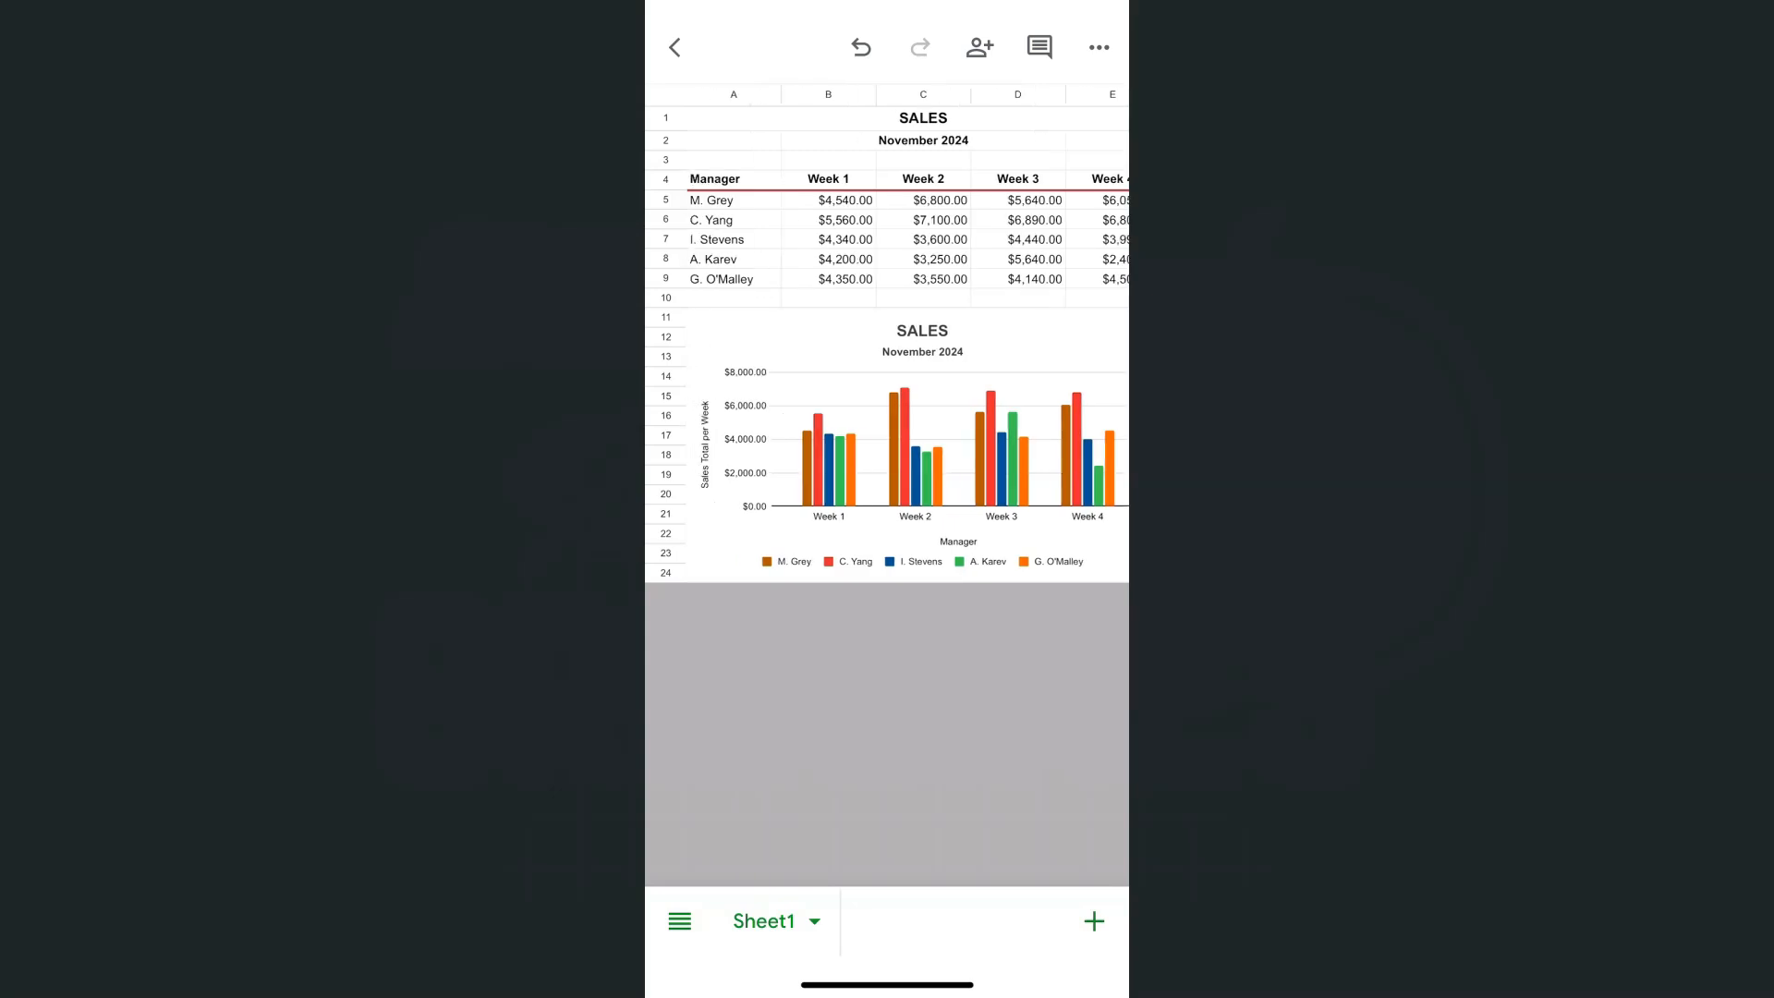
Select cells A2 and E2 in the sales table, then leave editing and return to the sheet.
left_click(733, 139)
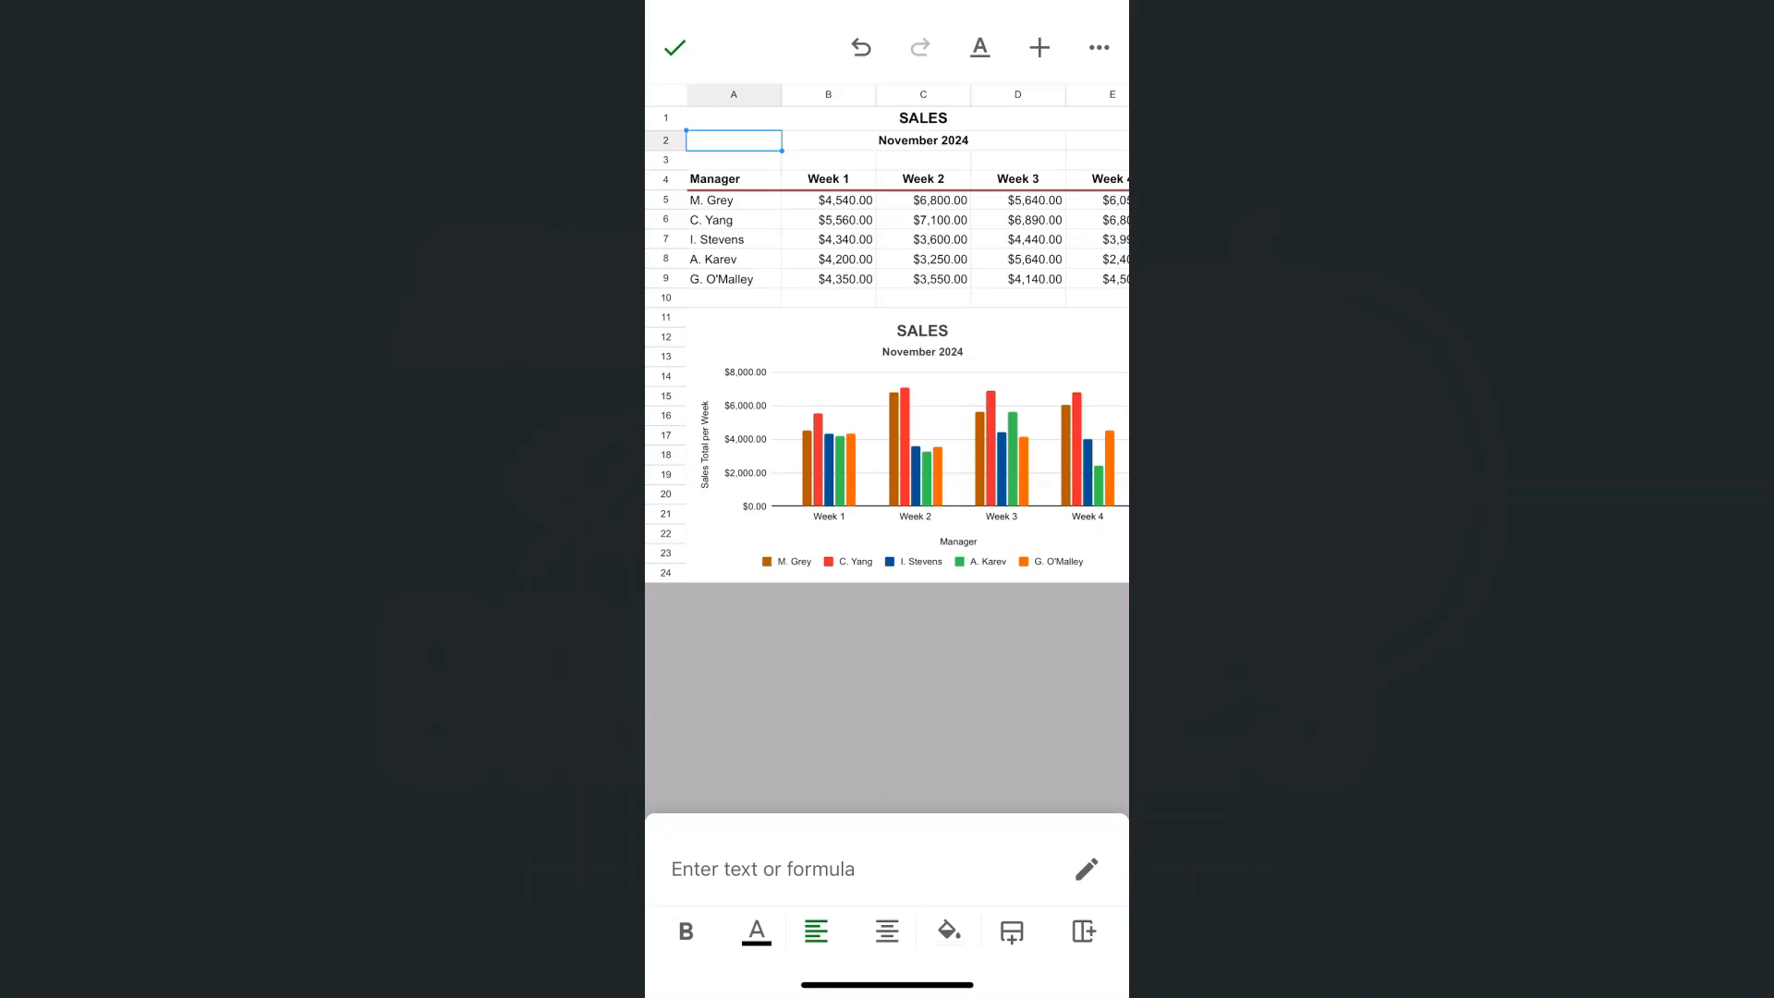
left_click(1111, 140)
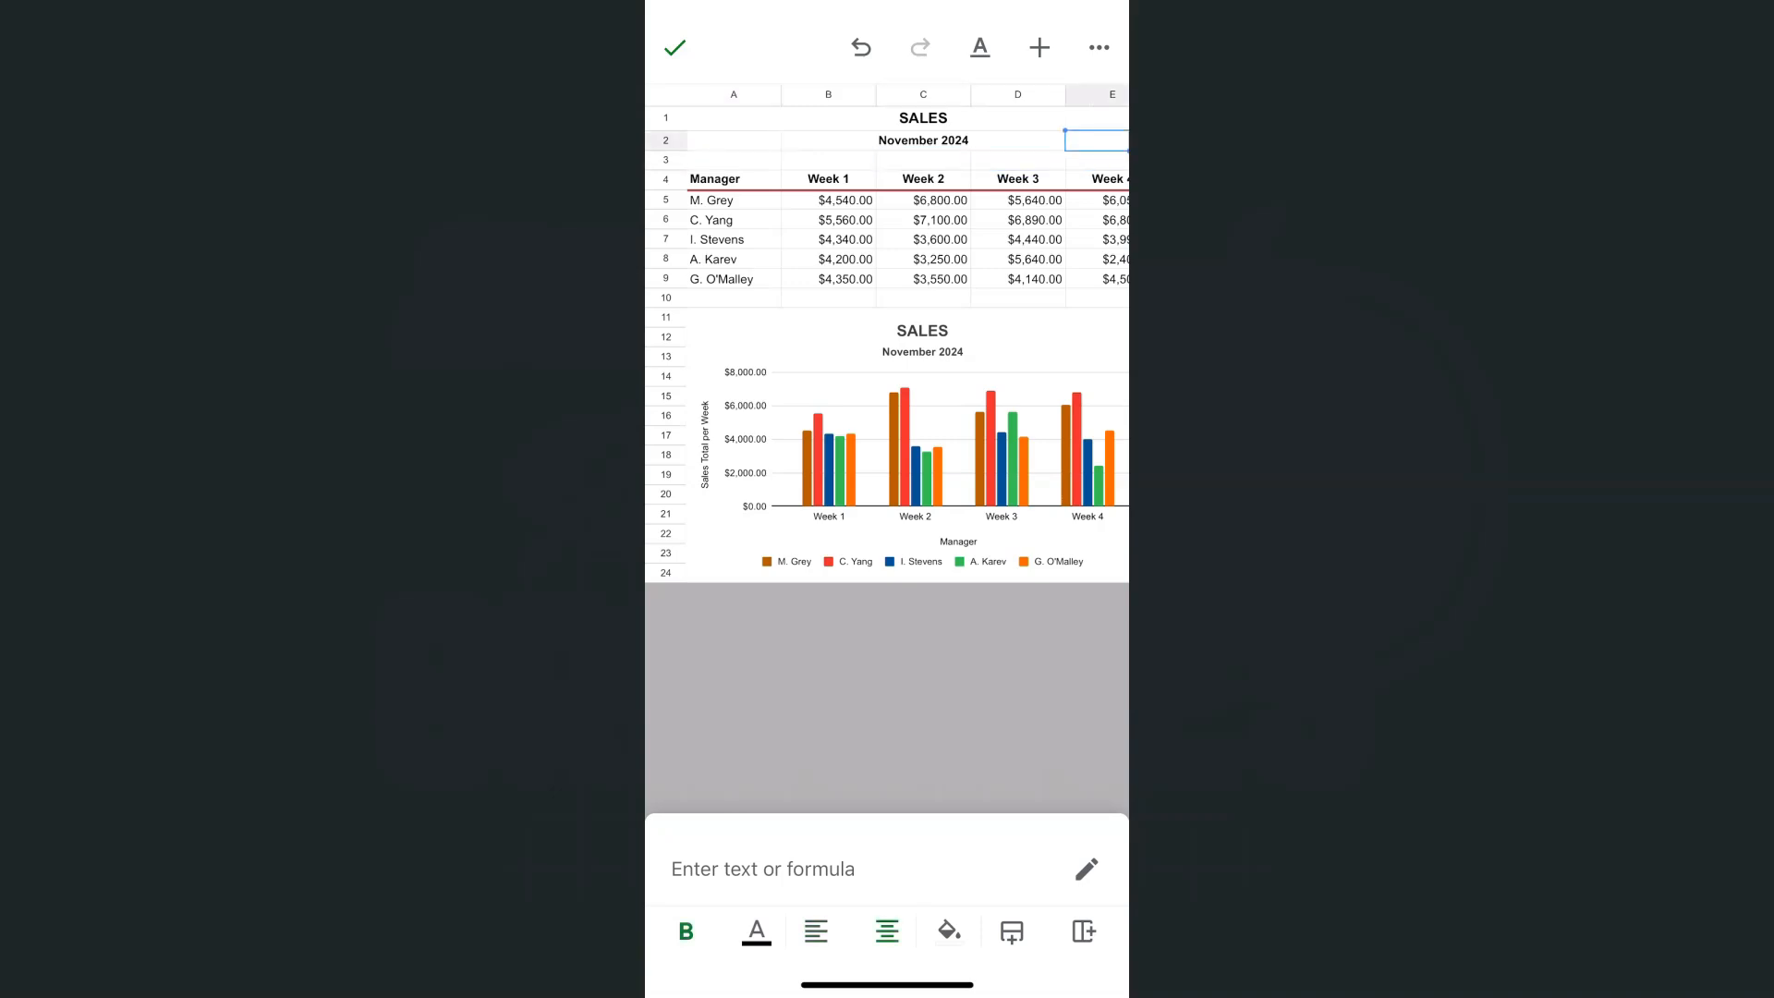
left_click(675, 48)
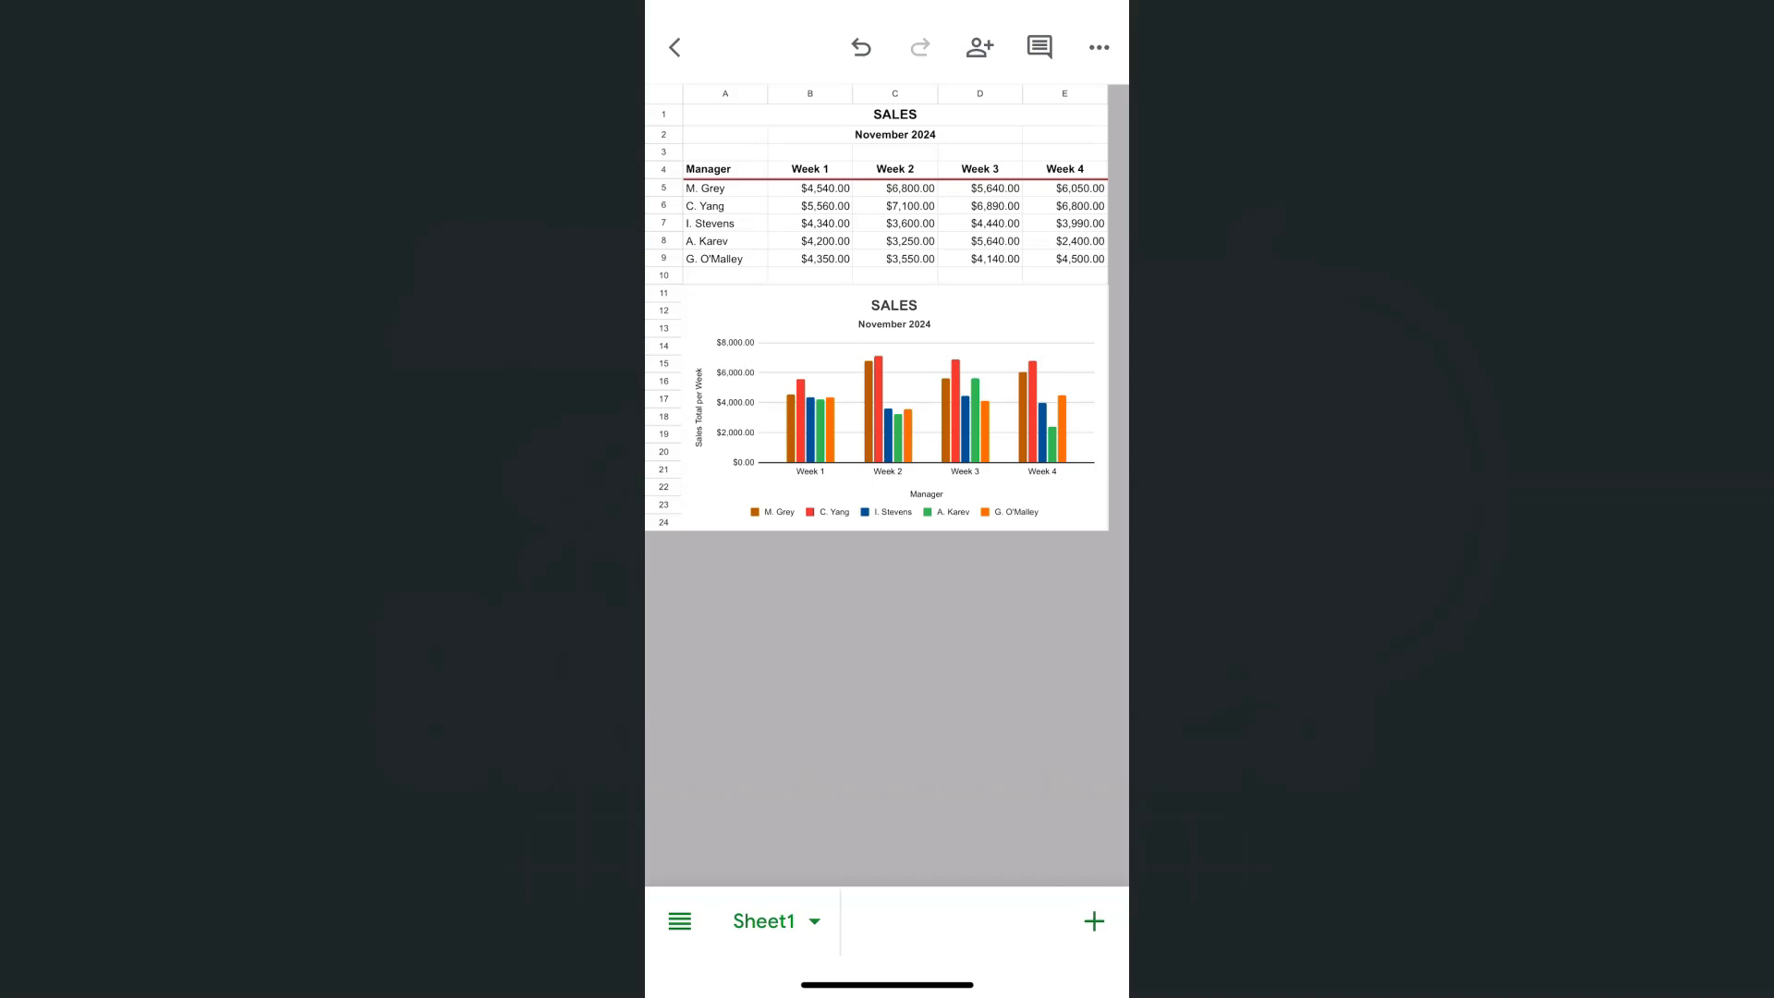
Switch the Gridlines toggle off from the Sheet1 tab menu.
left_click(778, 920)
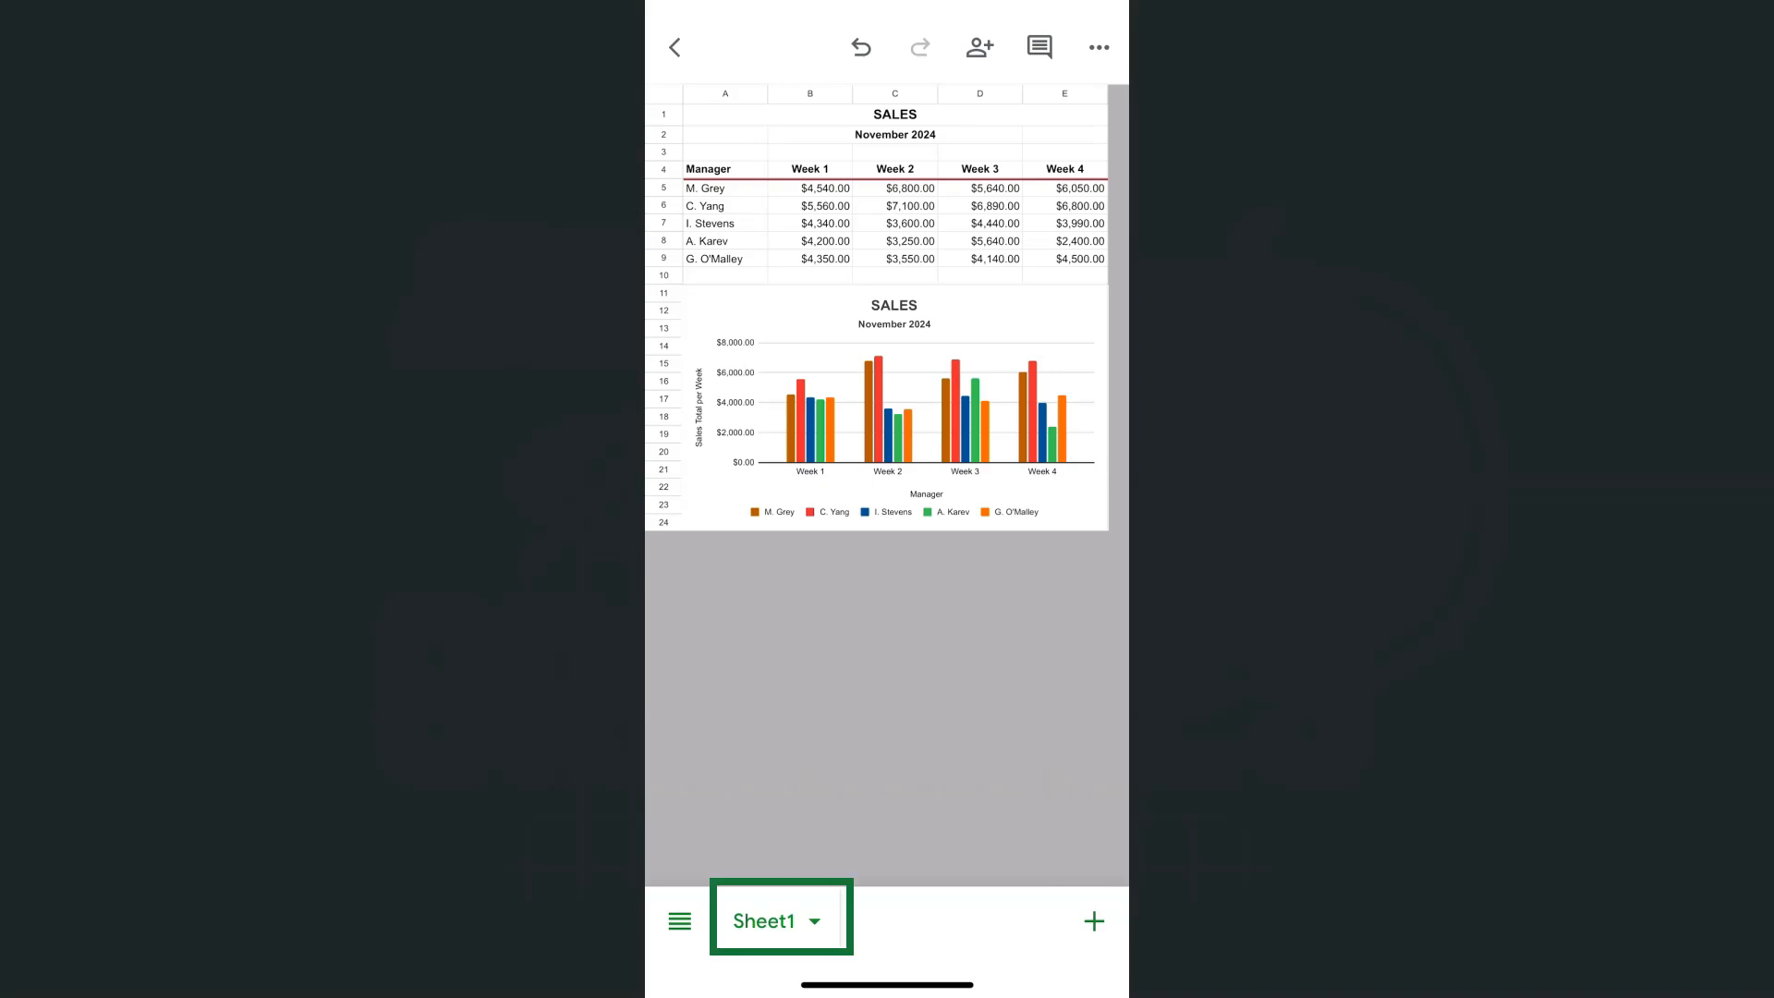
left_click(765, 921)
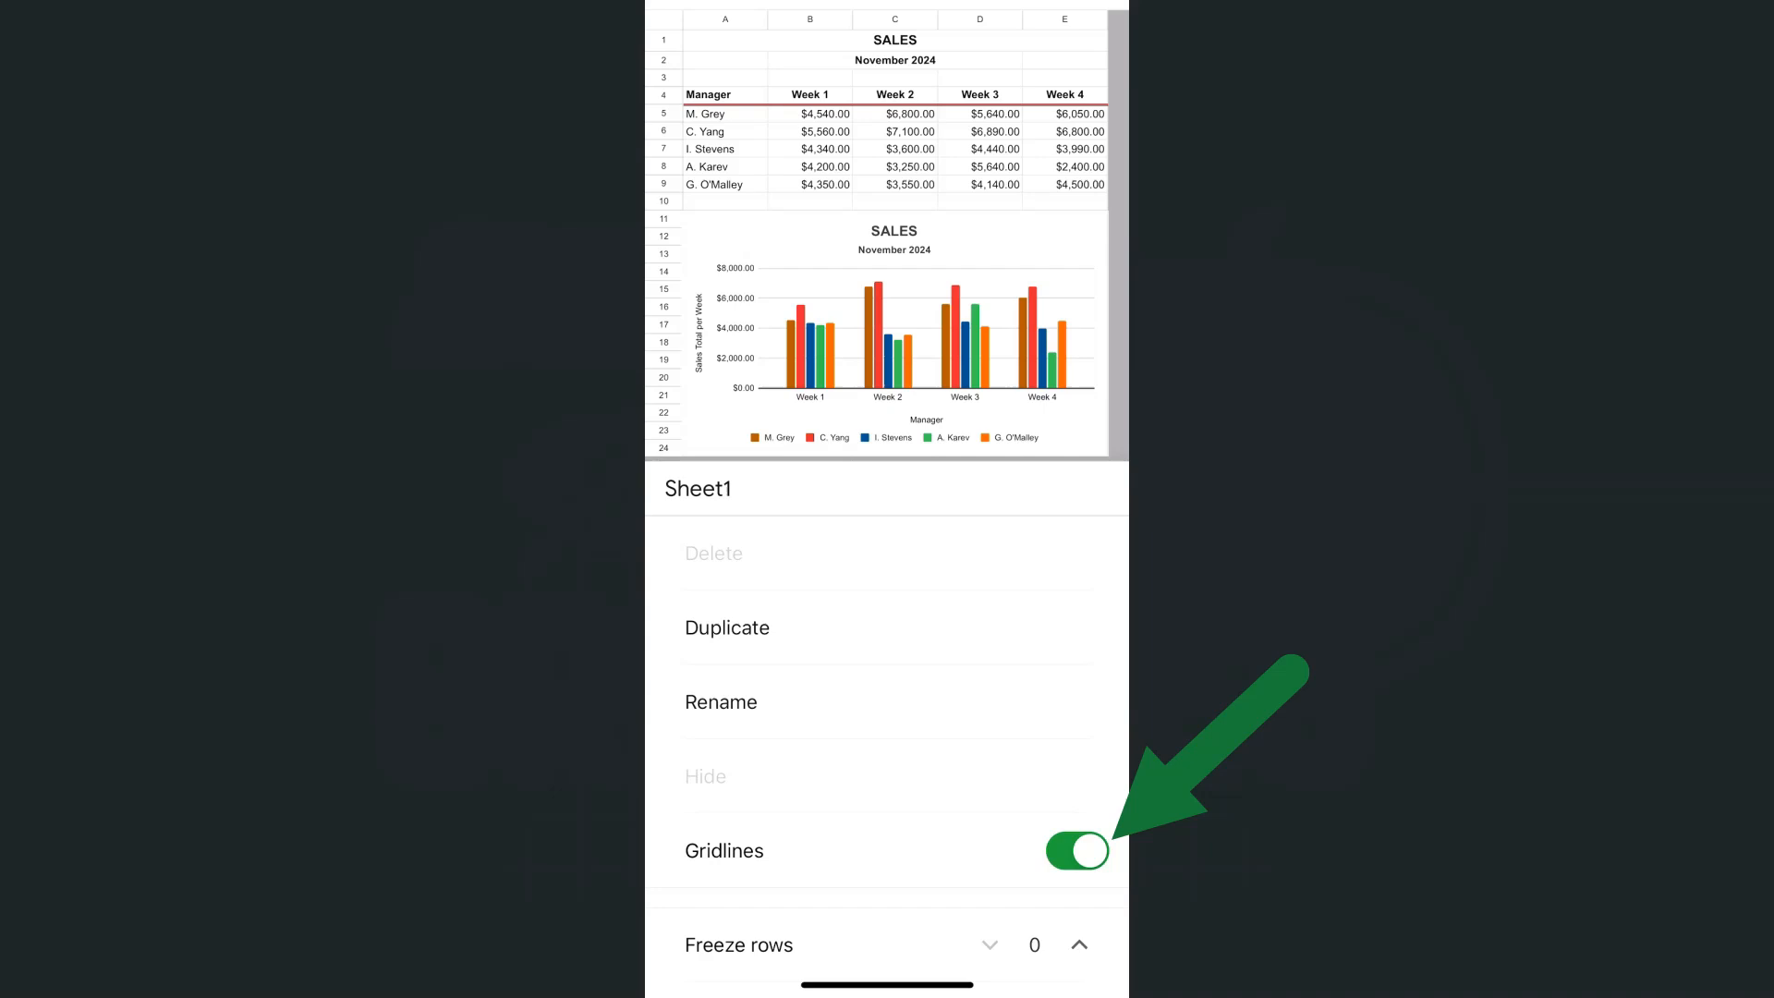
left_click(1076, 850)
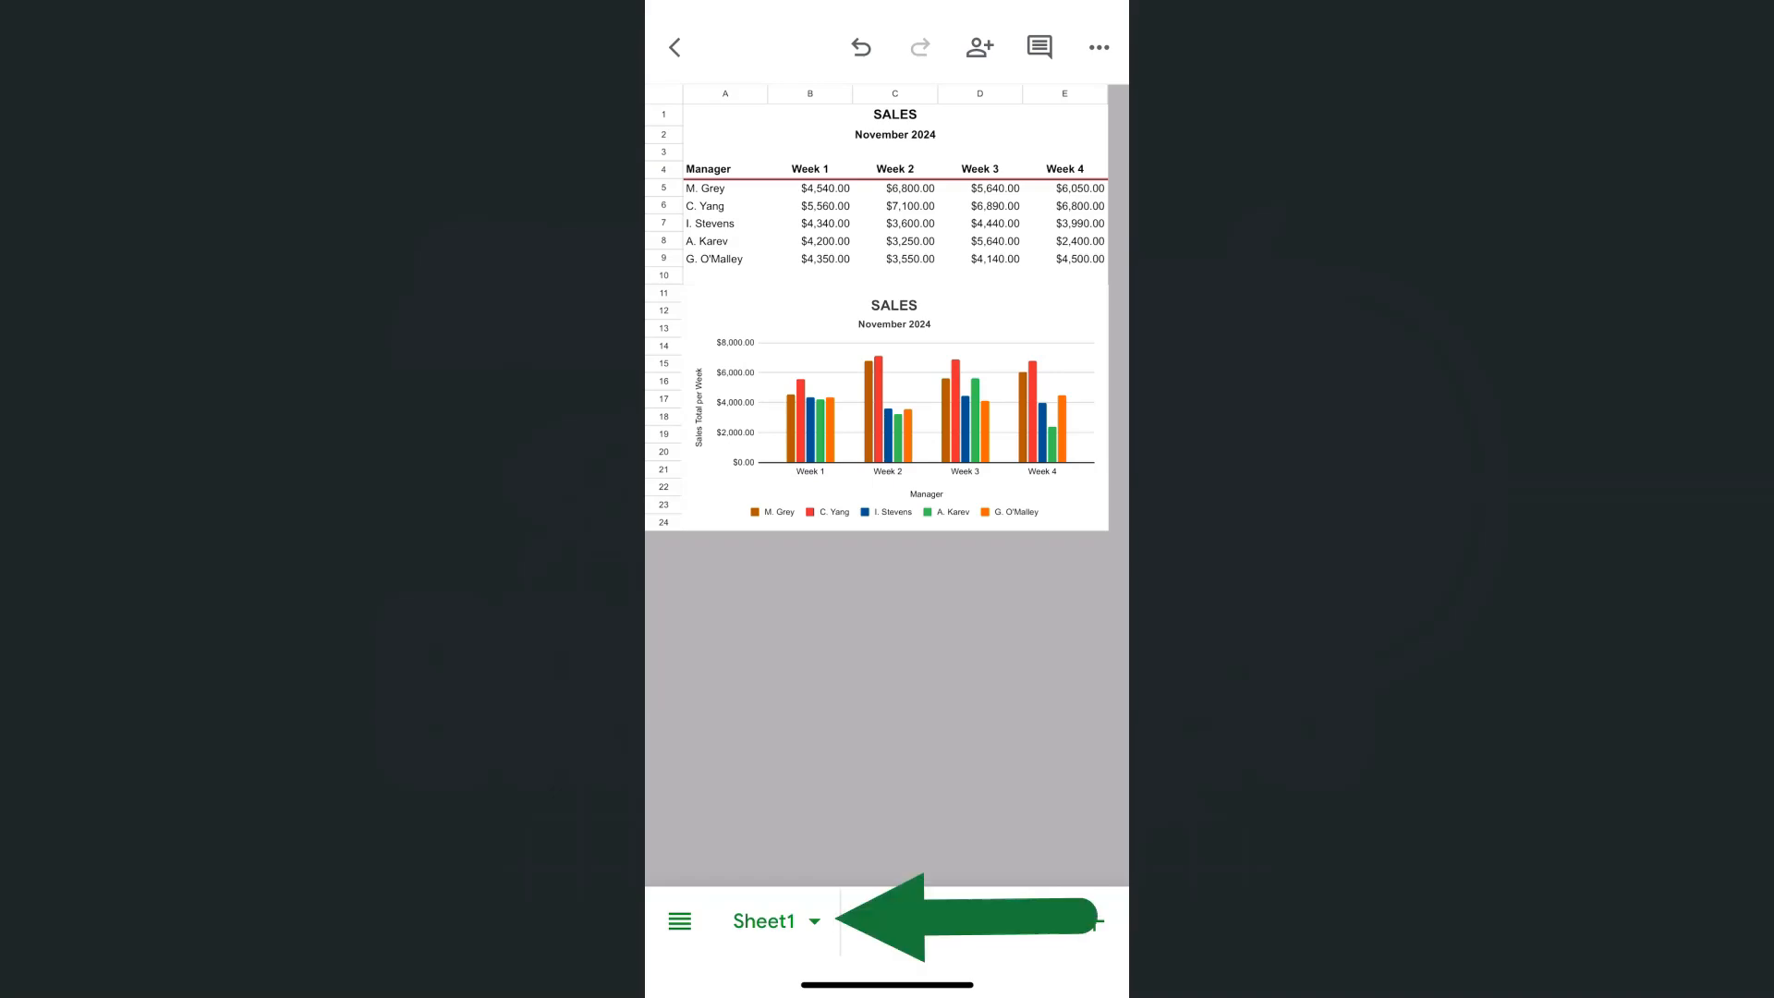
From the Sheet1 tab menu, toggle Gridlines back on and then off so they stay hidden.
left_click(813, 920)
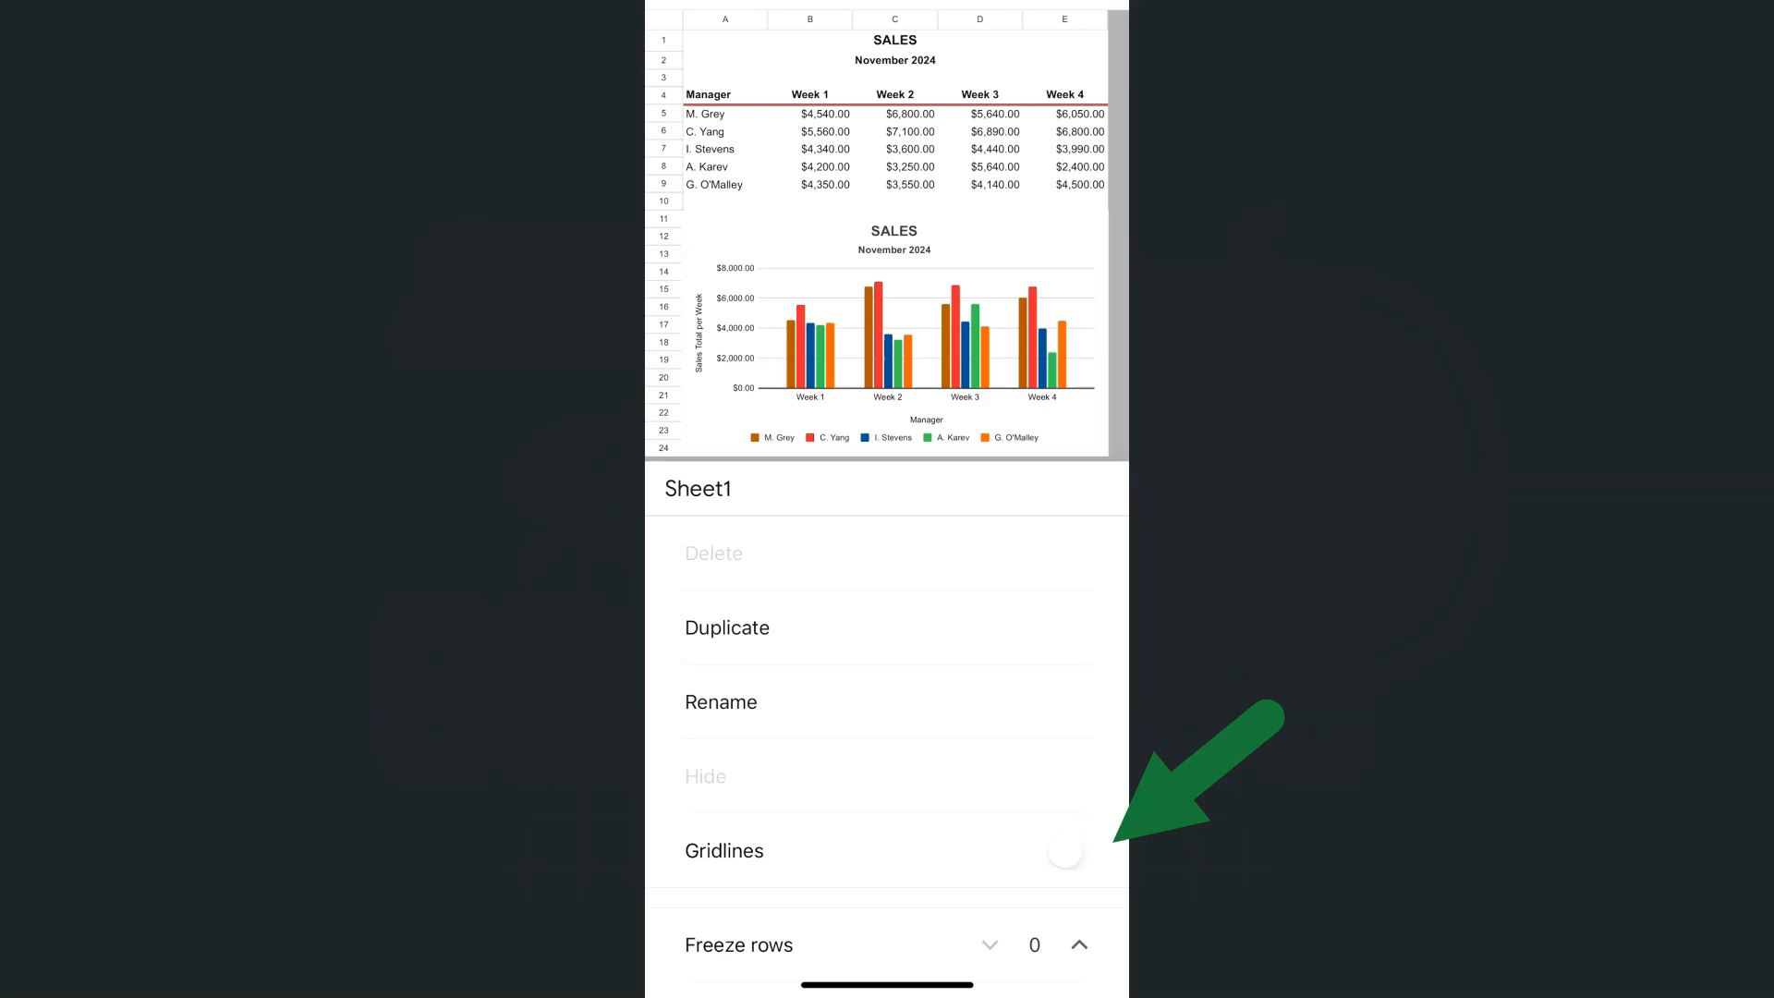
left_click(1076, 850)
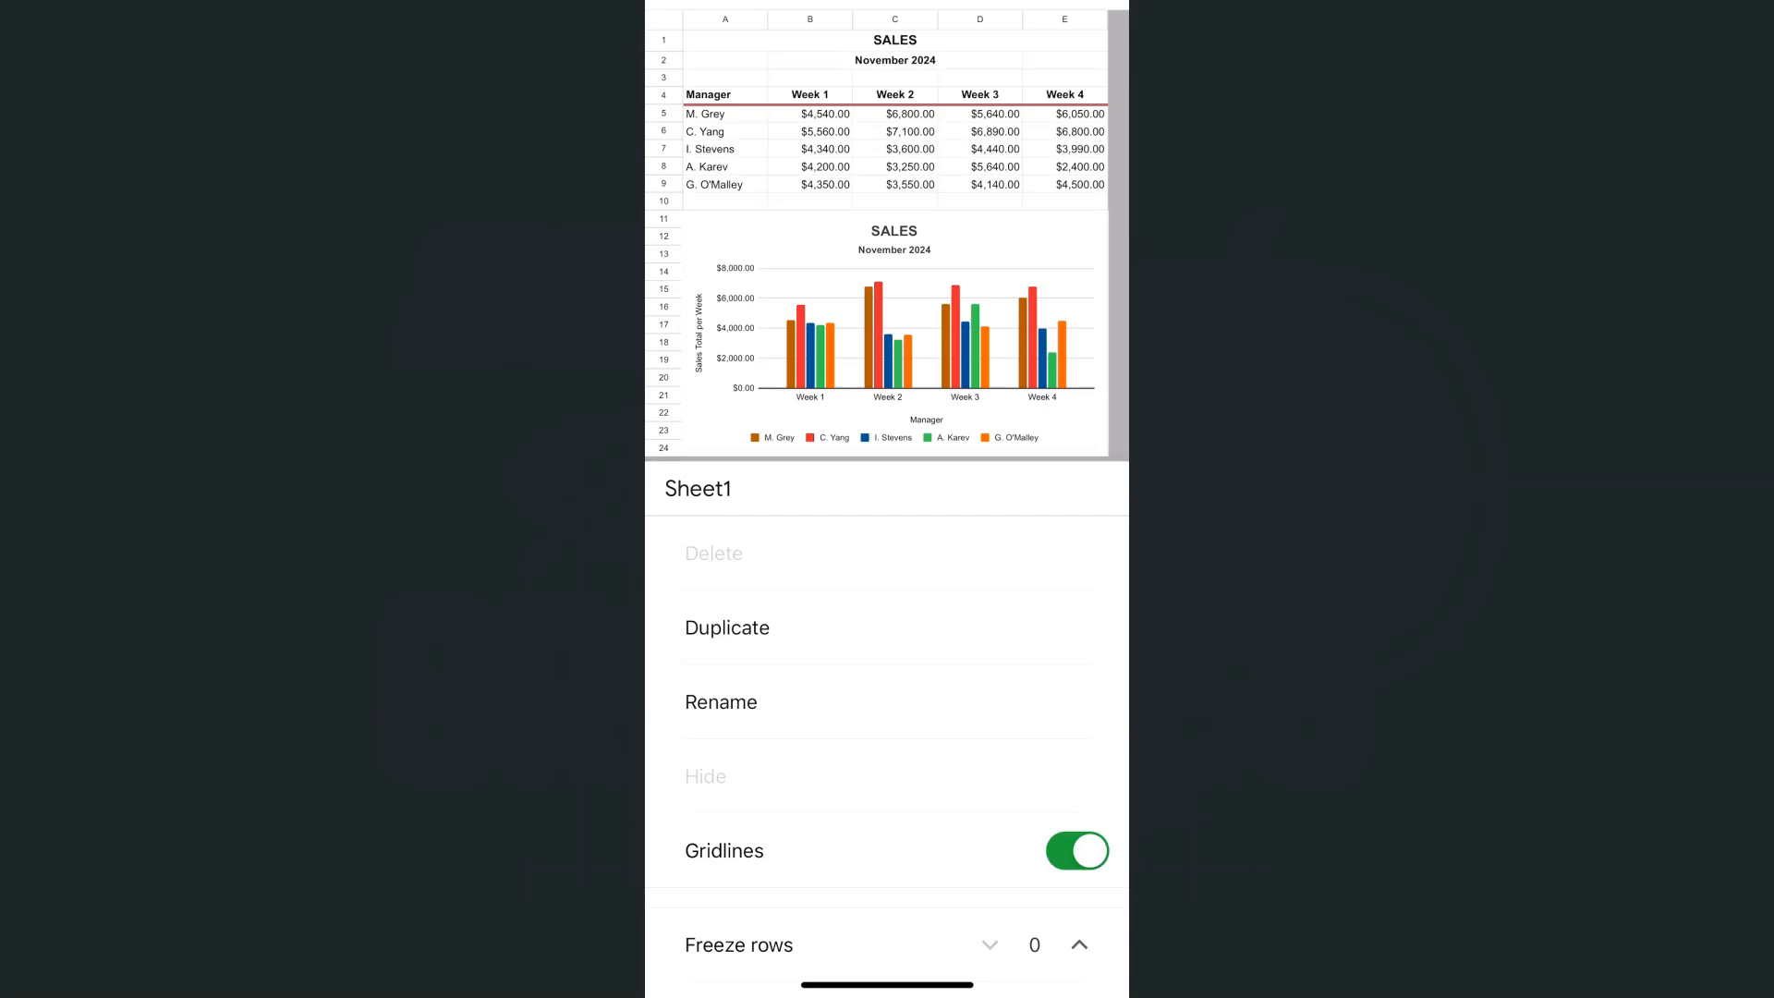
left_click(1076, 850)
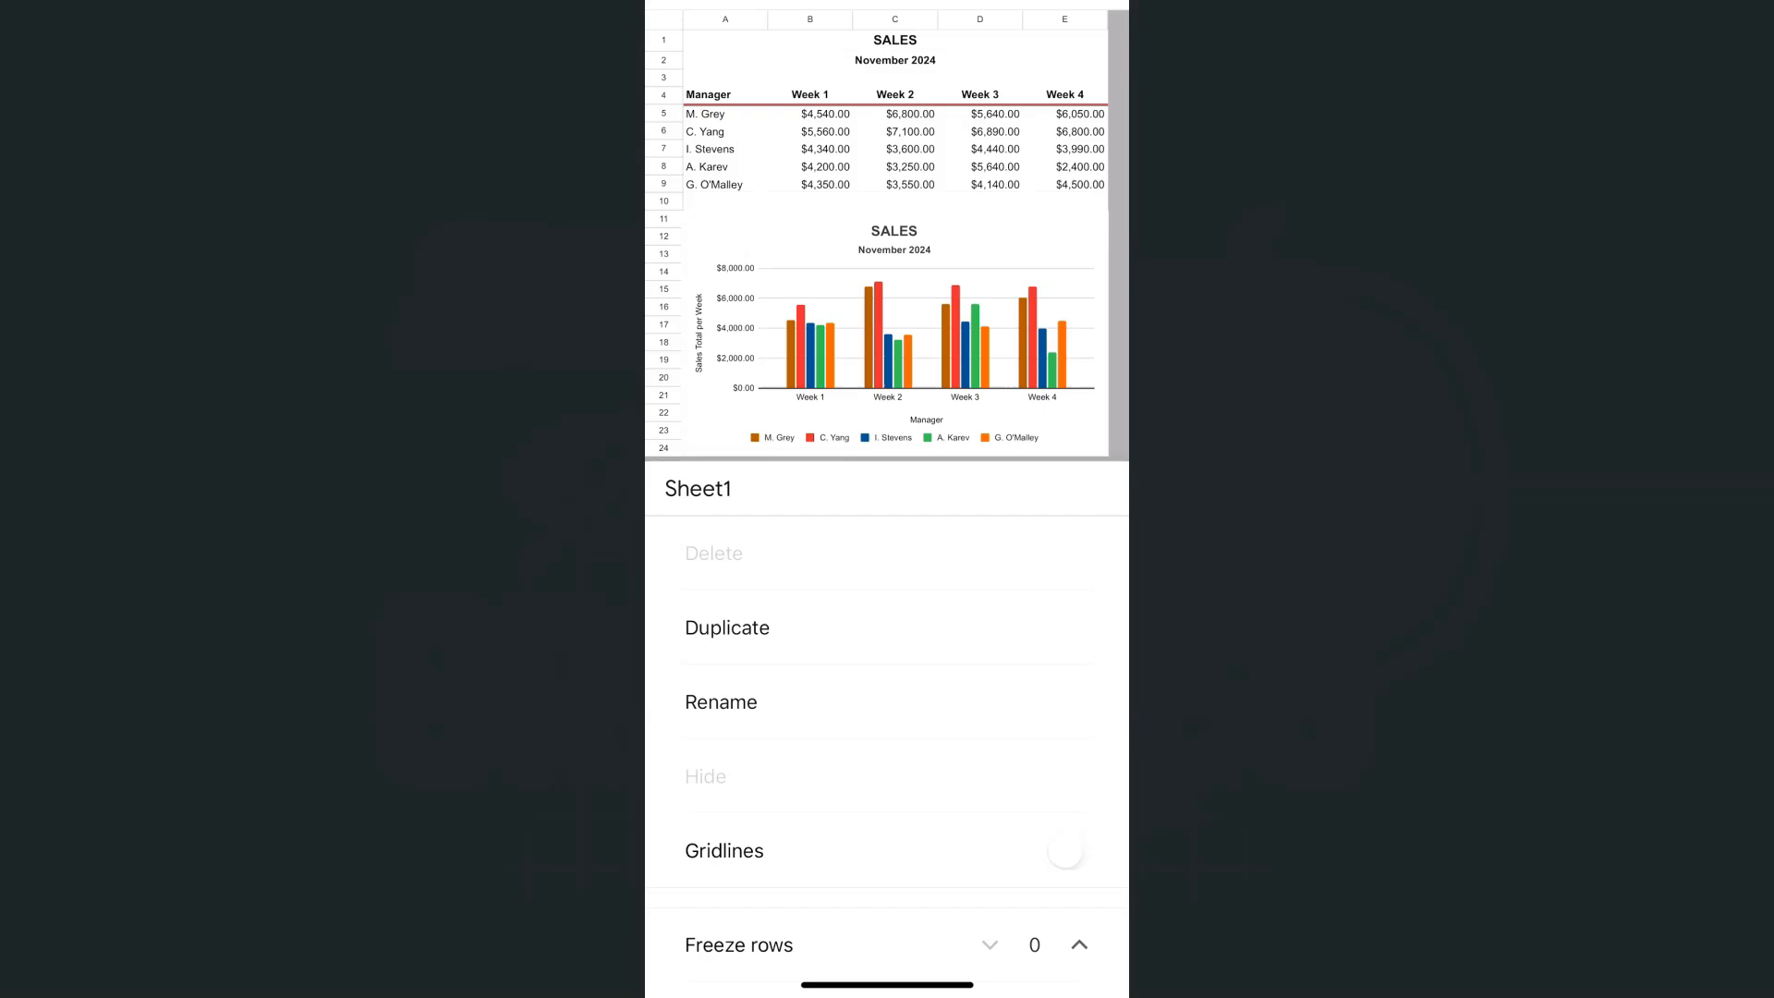